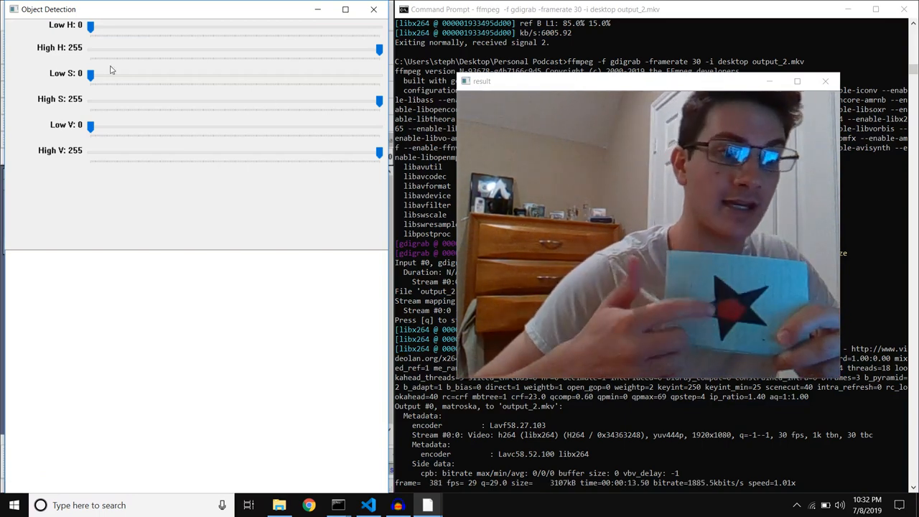
# Sweep the Low H trackbar through 39, 119, 98, 101, 118 and settle it at 89, starting to lower High H
pyautogui.moveTo(89, 24); pyautogui.dragTo(137, 25)
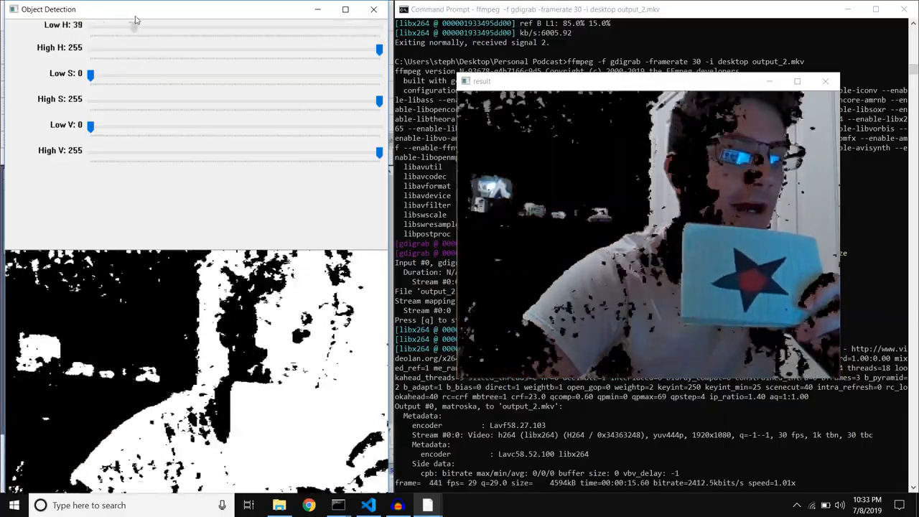
pyautogui.moveTo(136, 33); pyautogui.dragTo(229, 33)
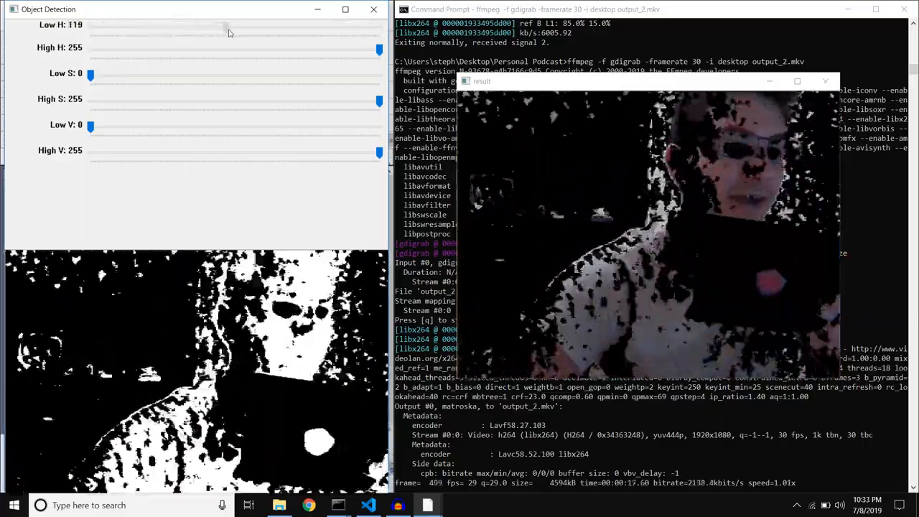
pyautogui.moveTo(222, 27); pyautogui.dragTo(201, 28)
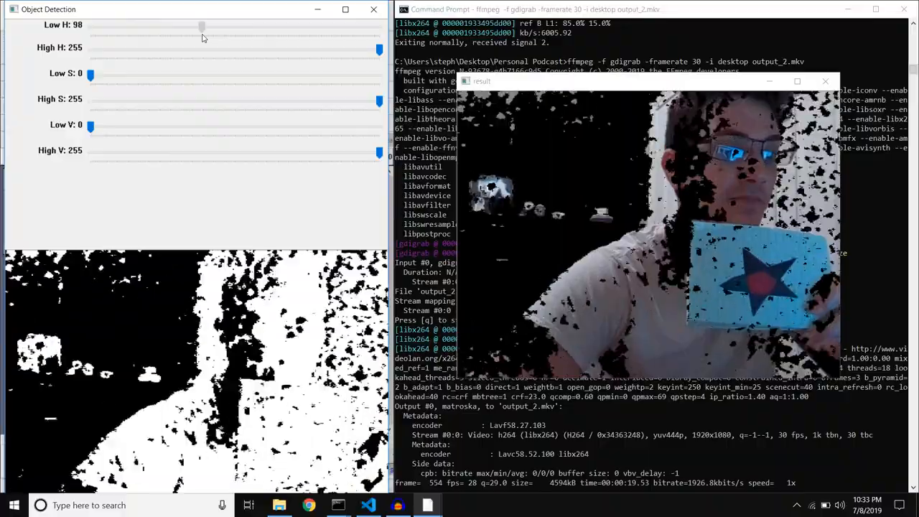
pyautogui.moveTo(201, 26); pyautogui.dragTo(204, 26)
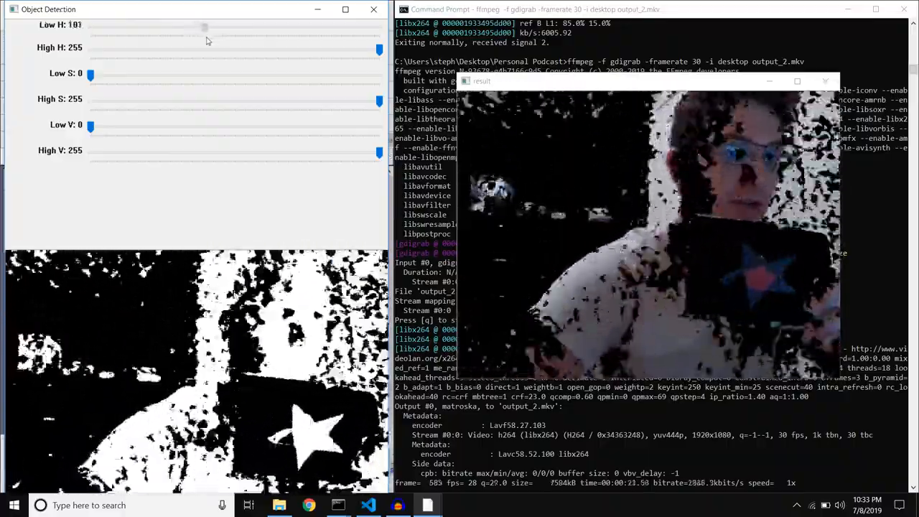
pyautogui.moveTo(204, 28); pyautogui.dragTo(213, 27)
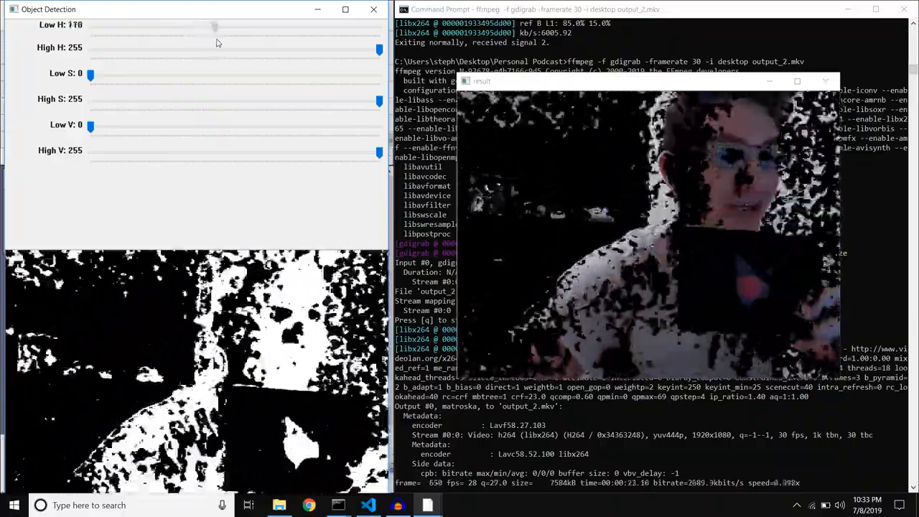
pyautogui.moveTo(214, 32); pyautogui.dragTo(191, 32)
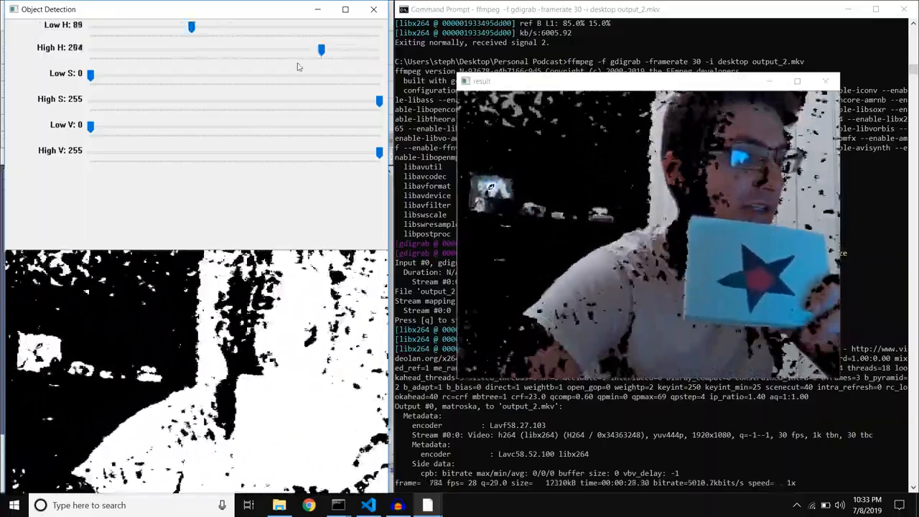
# Drop High H to 76, raise Low S to 95, then set High H to 137 so the card turns white
pyautogui.moveTo(322, 48); pyautogui.dragTo(193, 49)
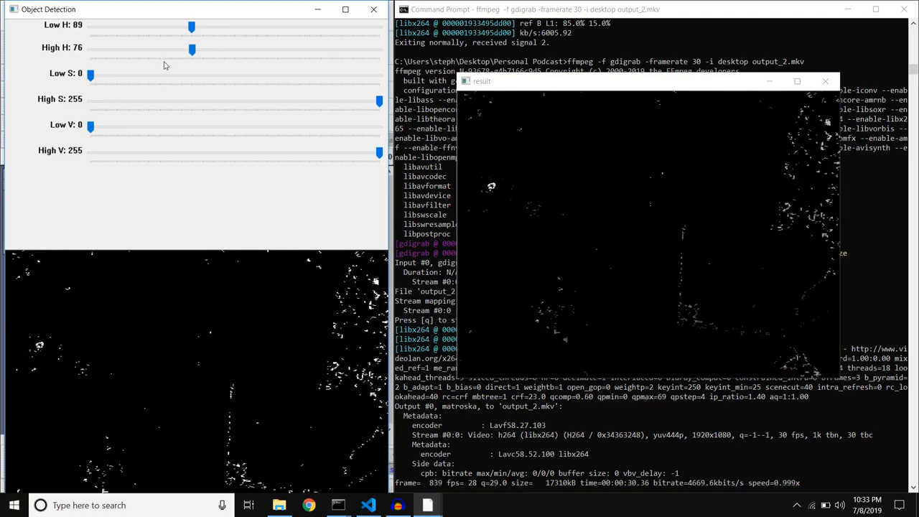
pyautogui.moveTo(89, 75); pyautogui.dragTo(198, 75)
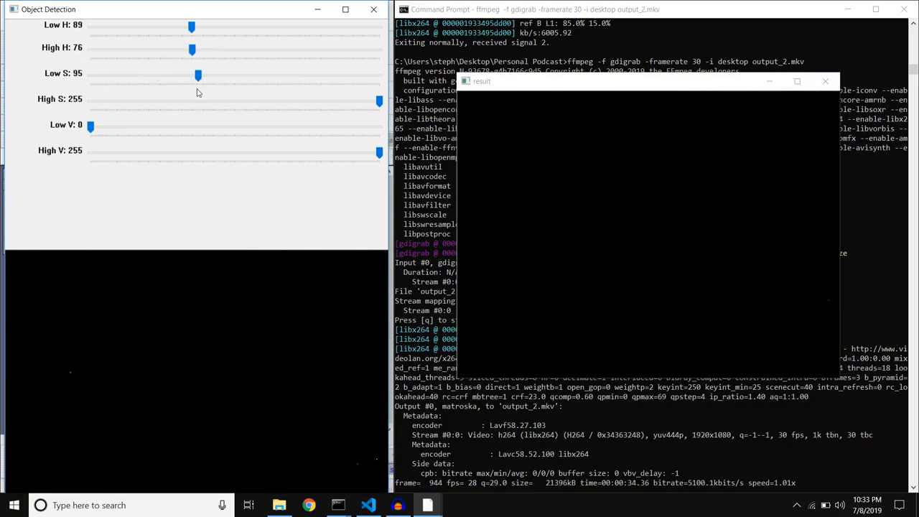
pyautogui.moveTo(192, 48); pyautogui.dragTo(244, 49)
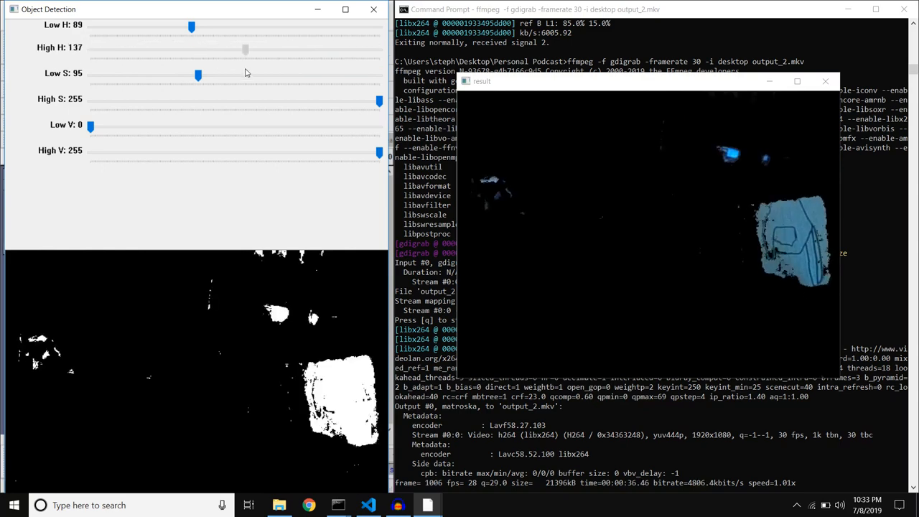